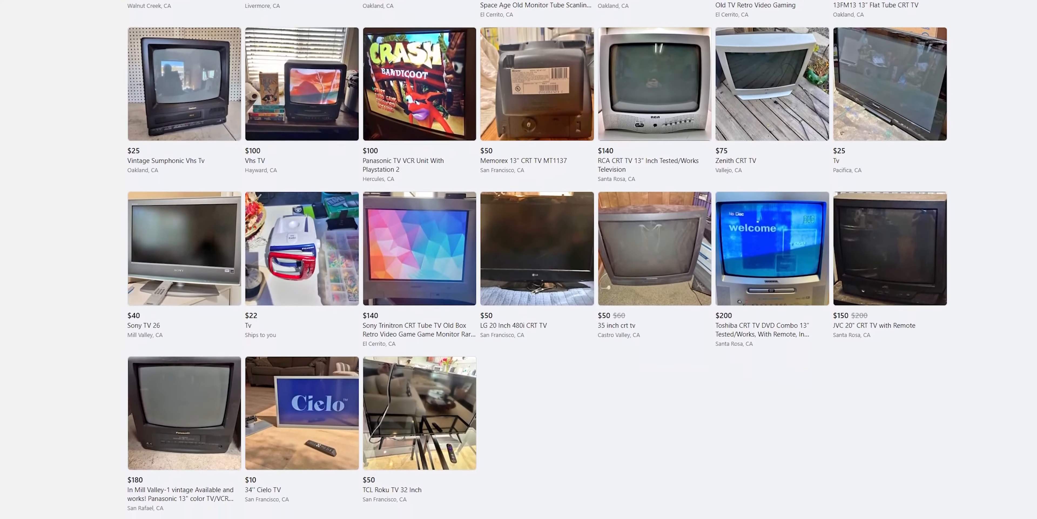
{"action": "scroll", "scroll_direction": "down", "scroll_amount": 3}
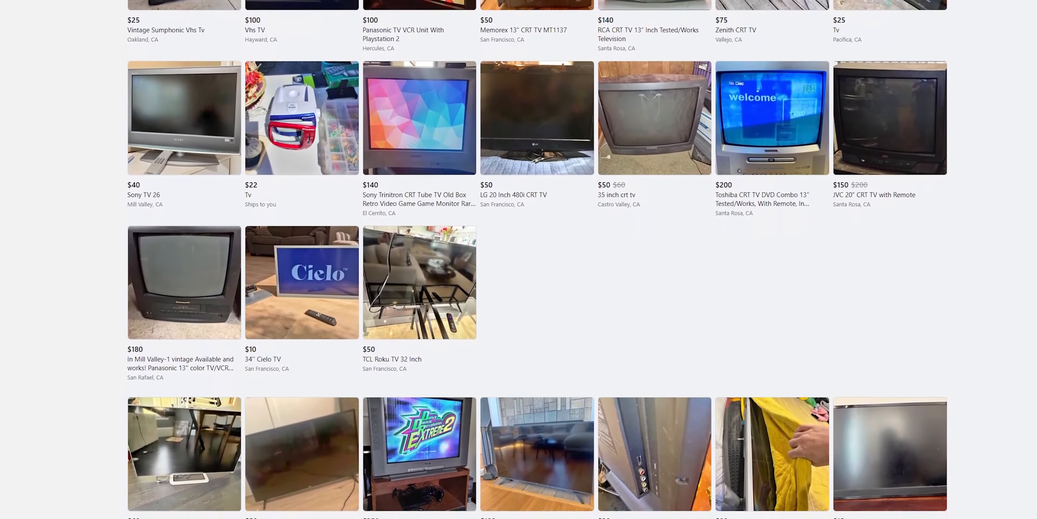
{"action": "scroll", "scroll_direction": "down", "scroll_amount": 3}
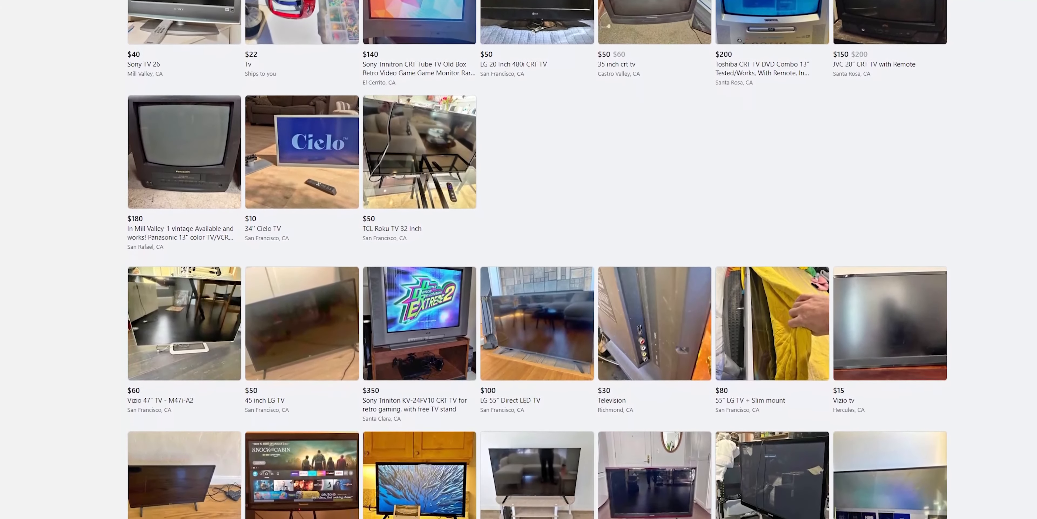
{"action": "scroll", "scroll_direction": "down", "scroll_amount": 3}
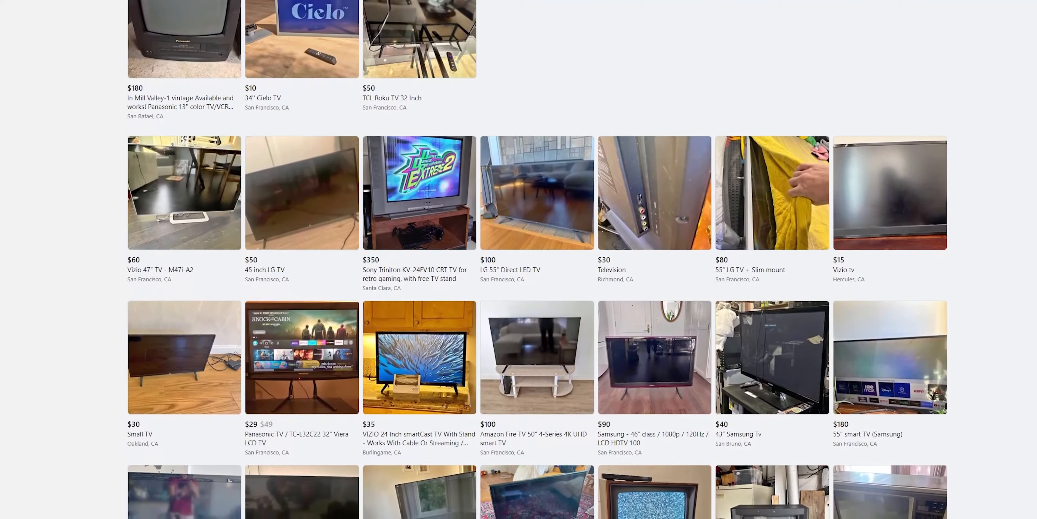